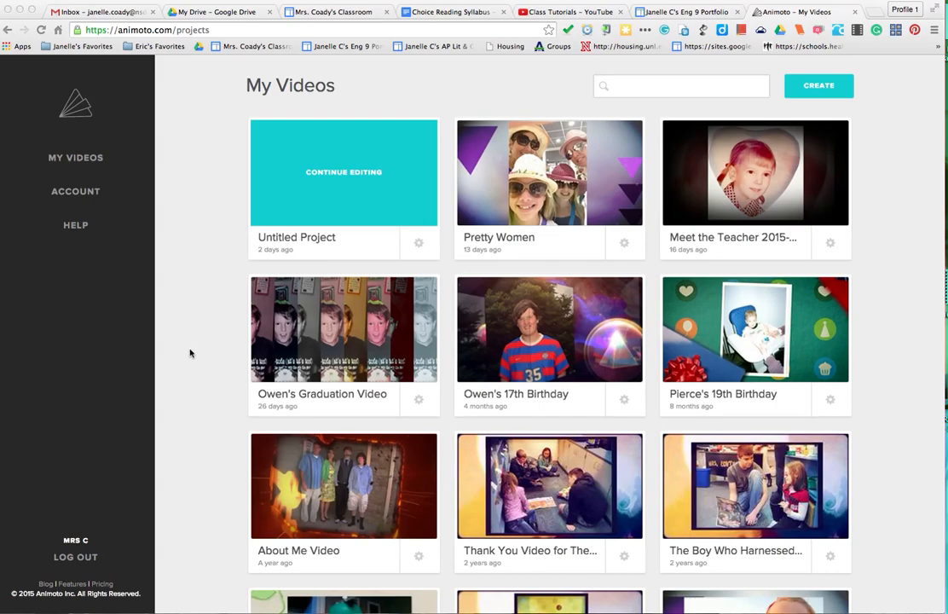
mouse_move(786, 203)
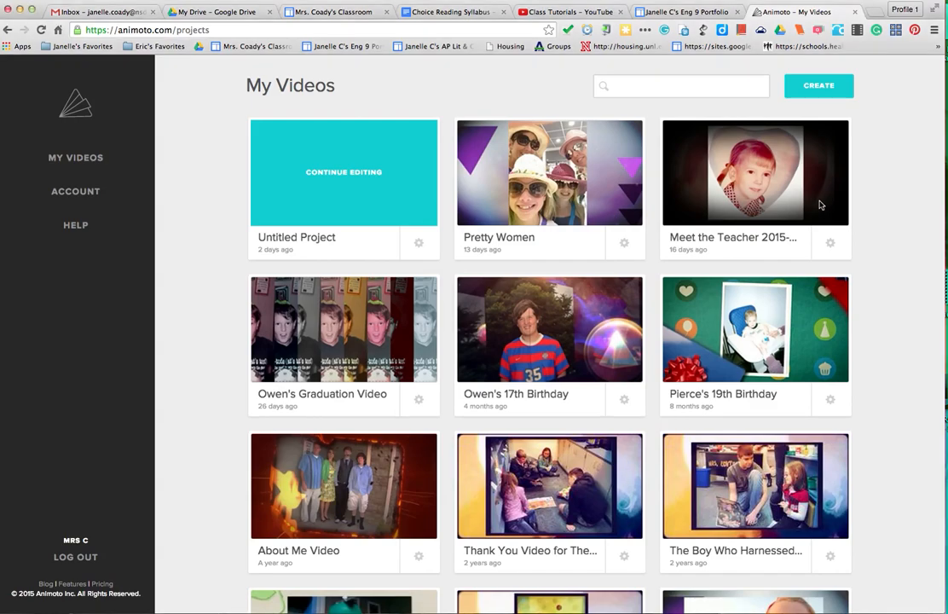
Step: Open the Meet the Teacher 2015-2016 video from the My Videos list
left_click(755, 172)
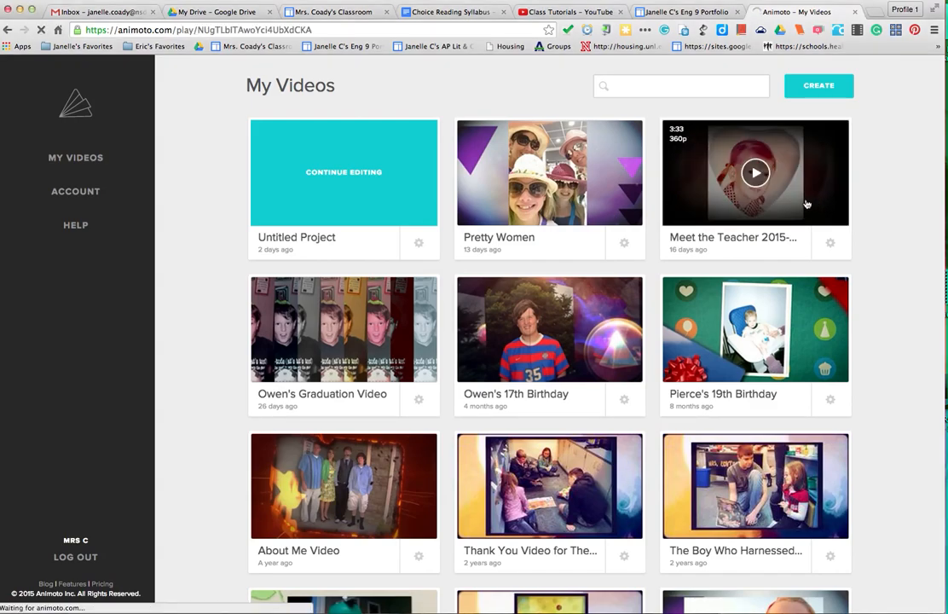
left_click(754, 173)
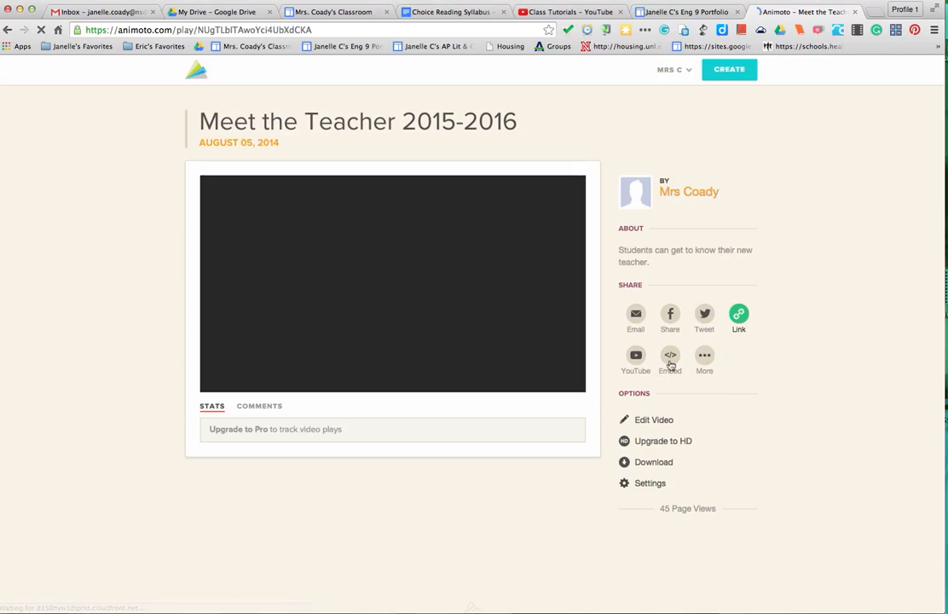
Step: Copy the video's embed code to the clipboard and return to the portfolio site
left_click(669, 355)
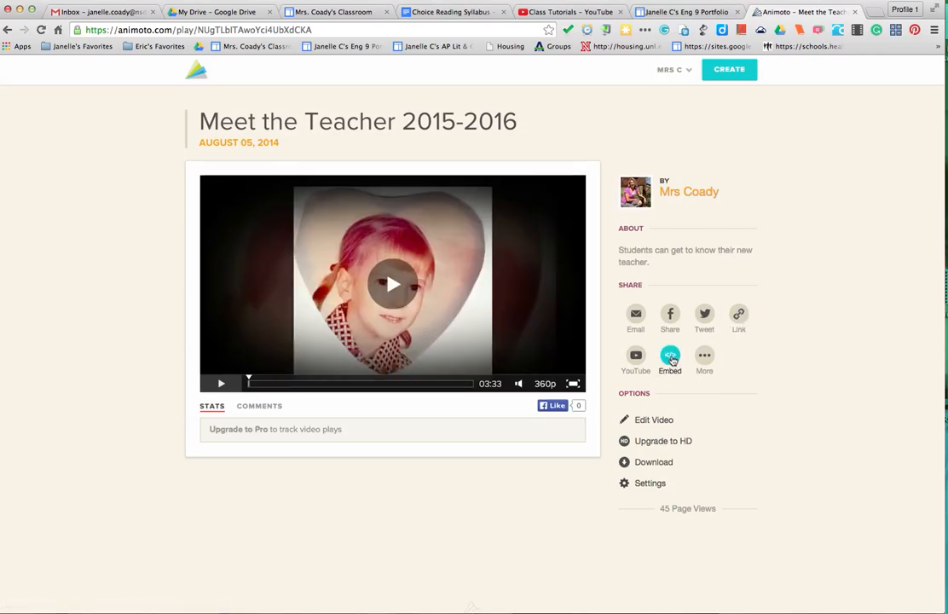
left_click(670, 356)
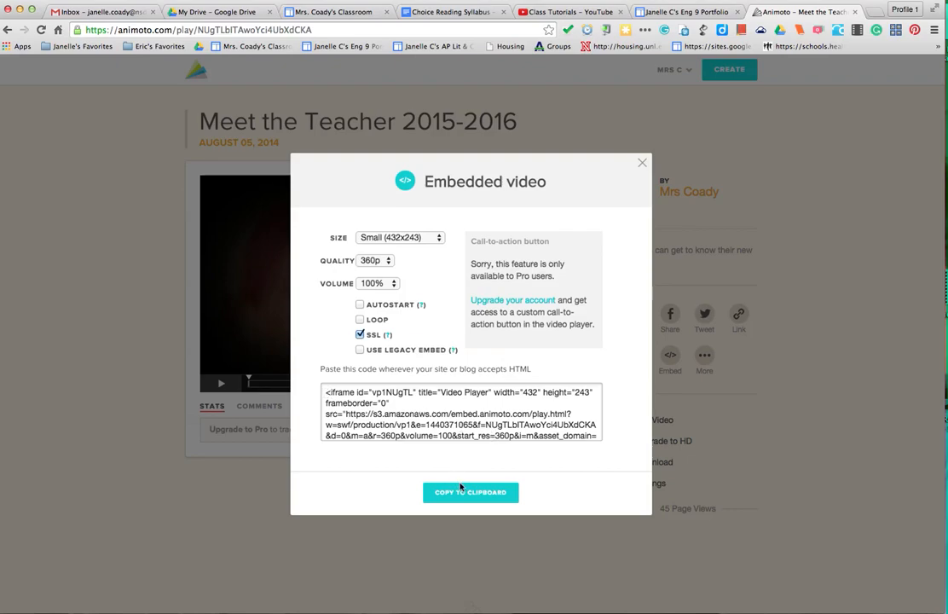
left_click(470, 490)
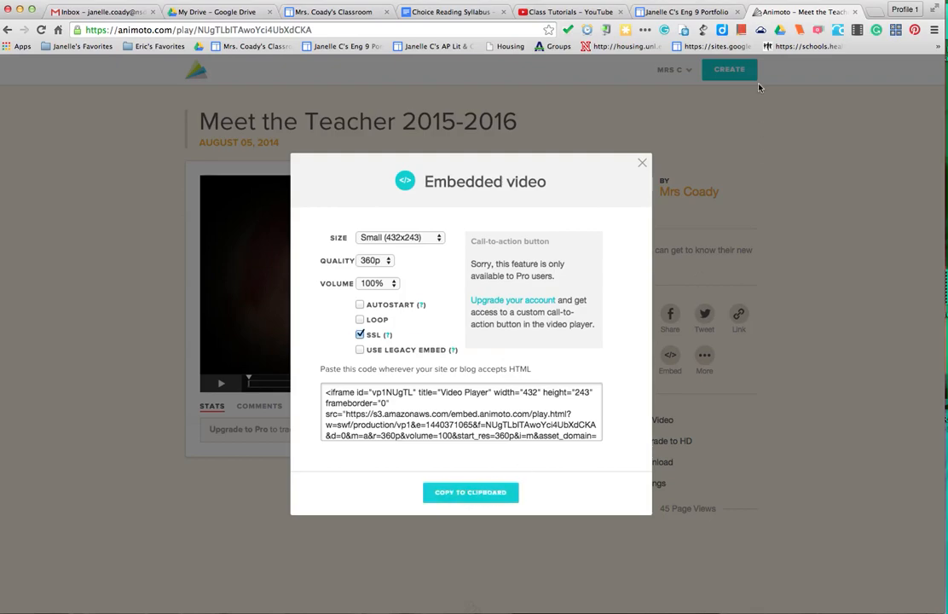
left_click(685, 10)
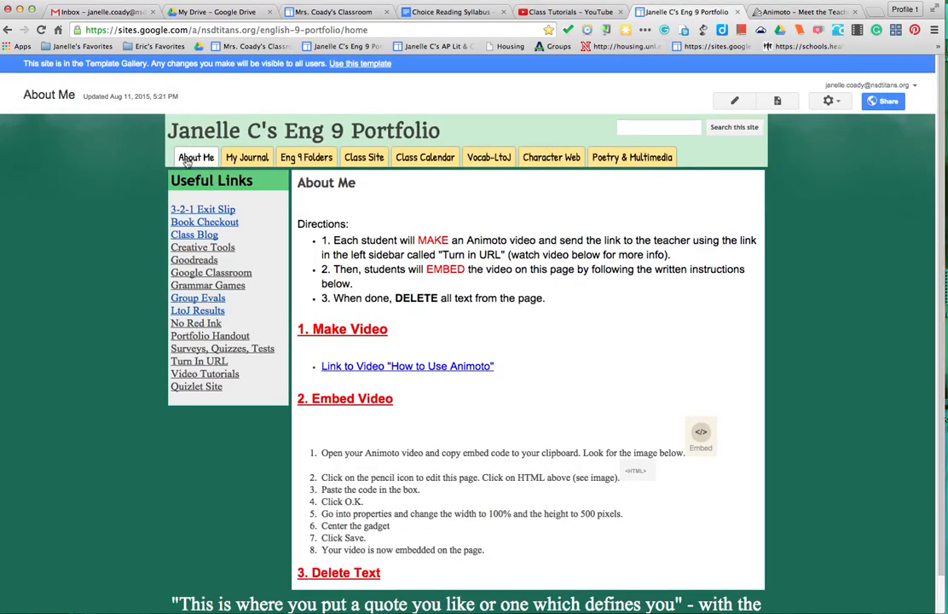
mouse_move(370, 220)
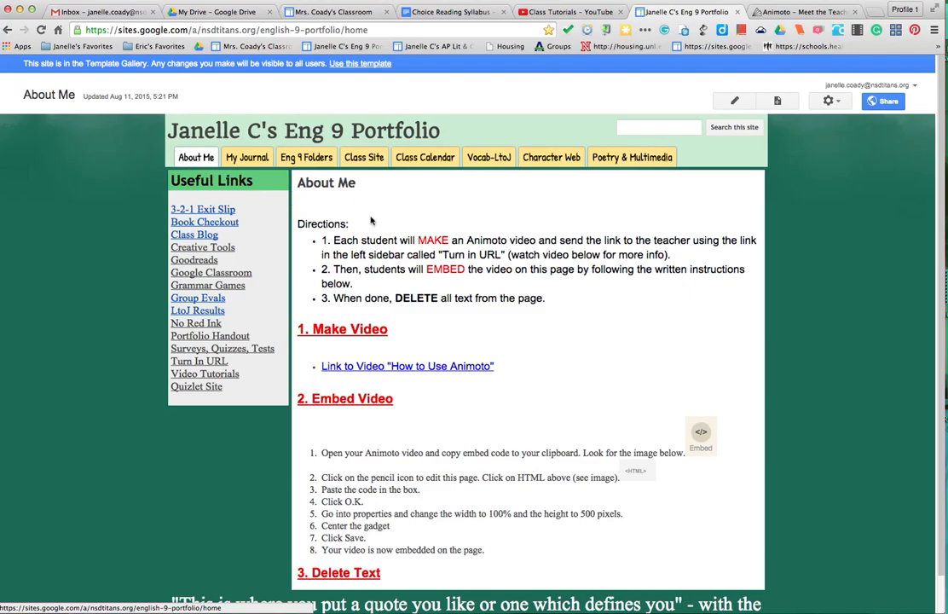
mouse_move(733, 101)
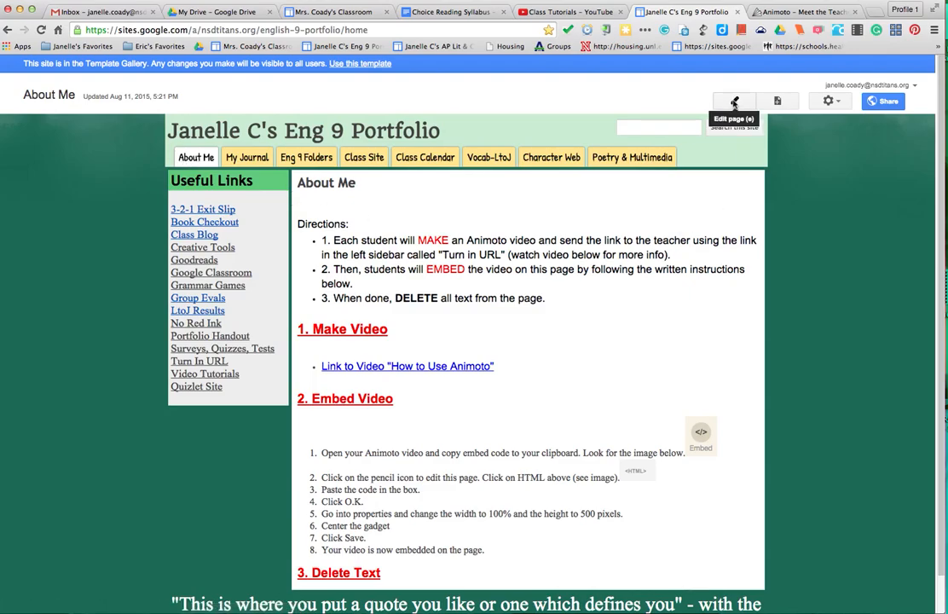
Step: Put the About Me page of the Eng 9 Portfolio into edit mode
left_click(733, 101)
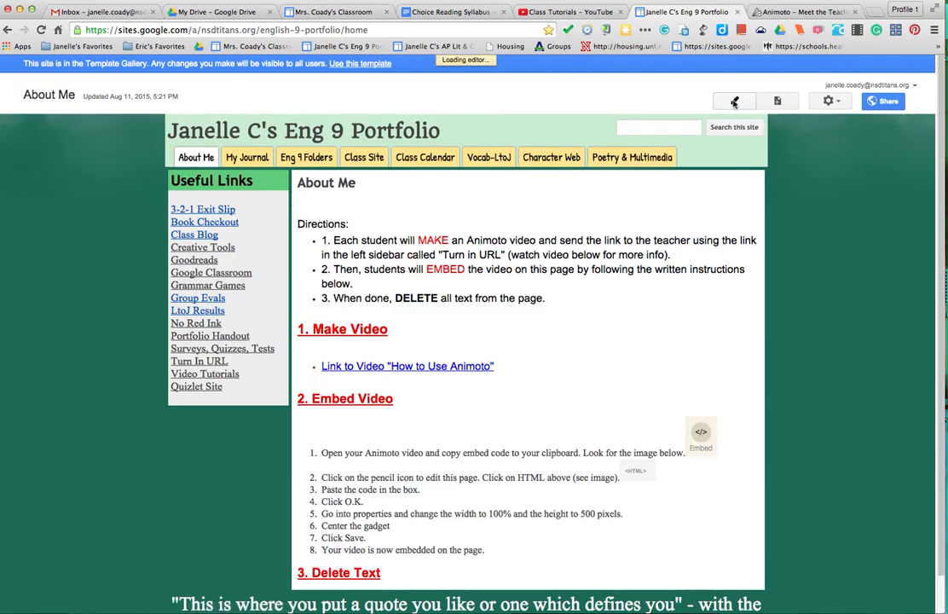
left_click(733, 101)
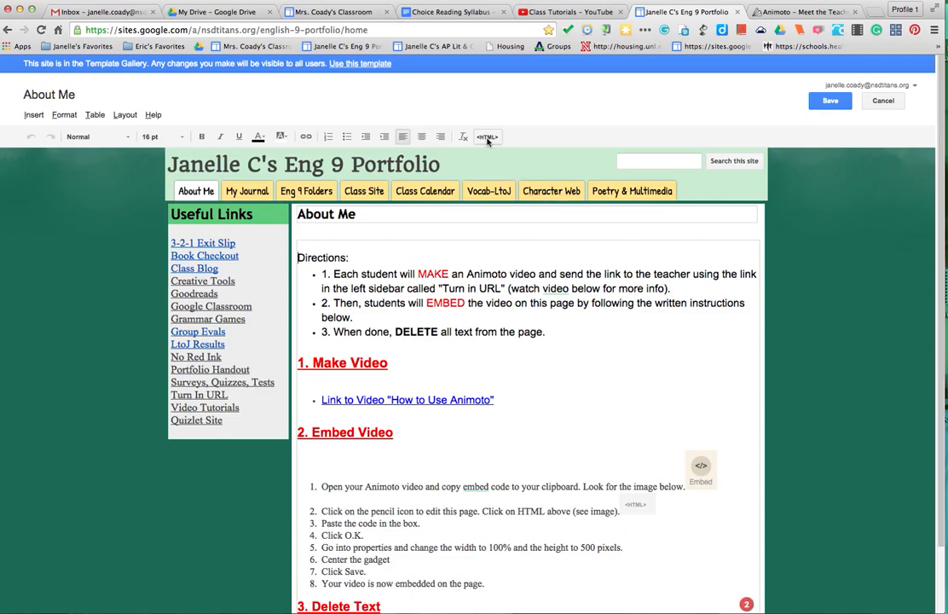
mouse_move(487, 137)
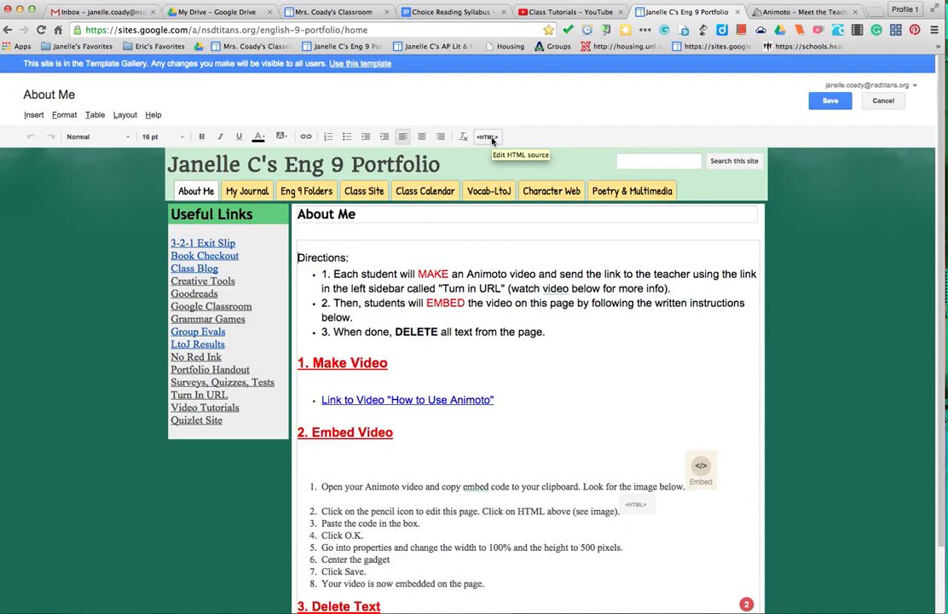
mouse_move(491, 140)
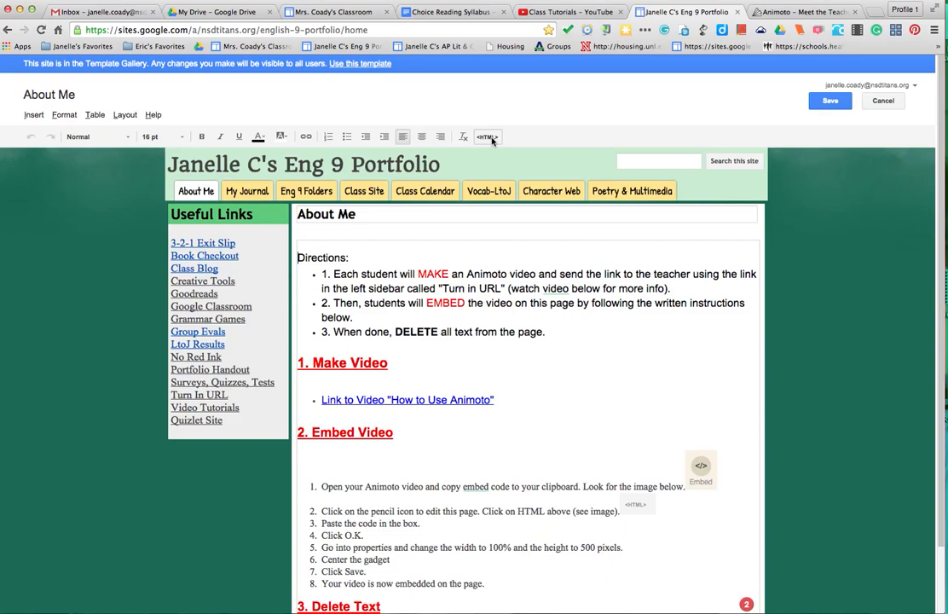
Step: Paste the Animoto embed code into the page's HTML source and update the page
left_click(488, 136)
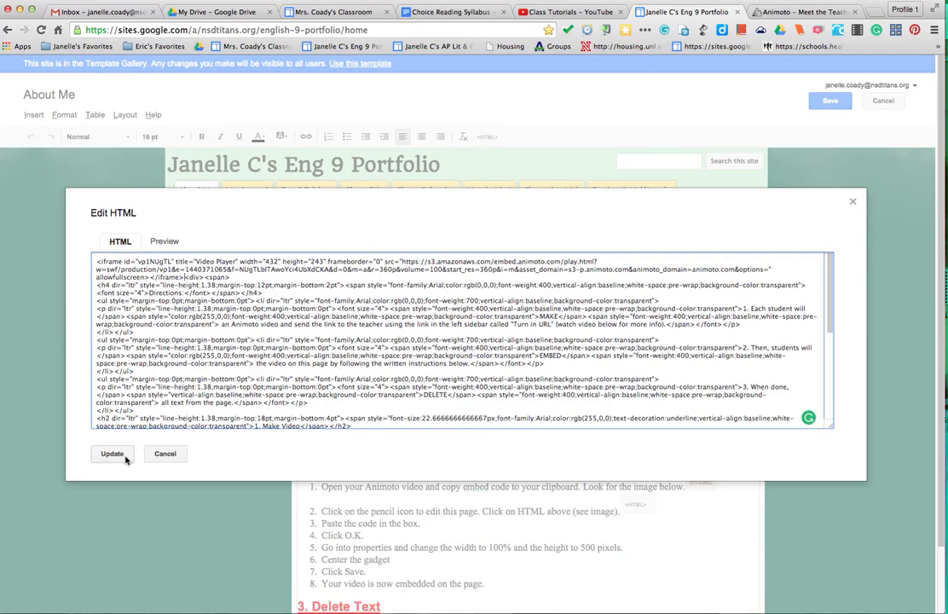
left_click(112, 454)
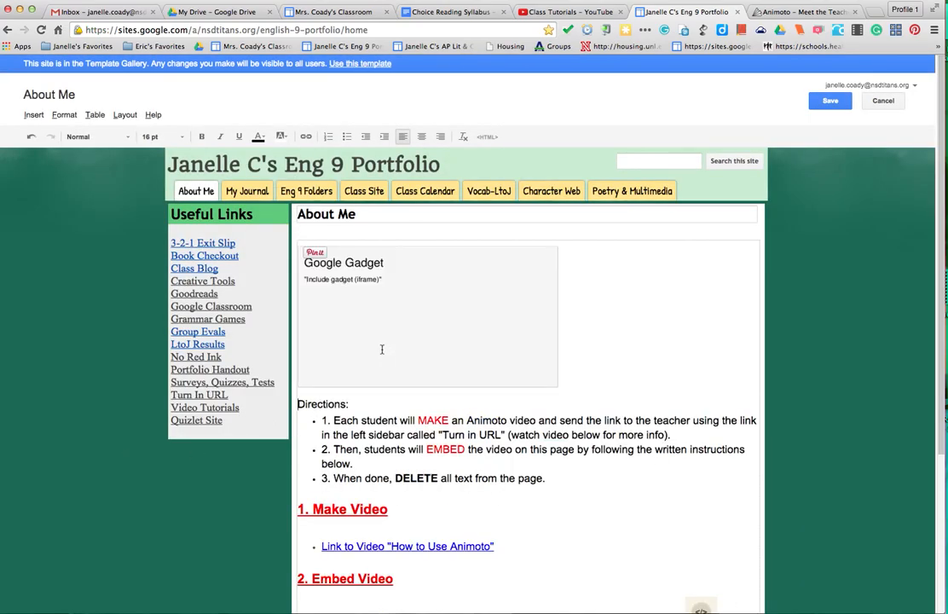
mouse_move(426, 337)
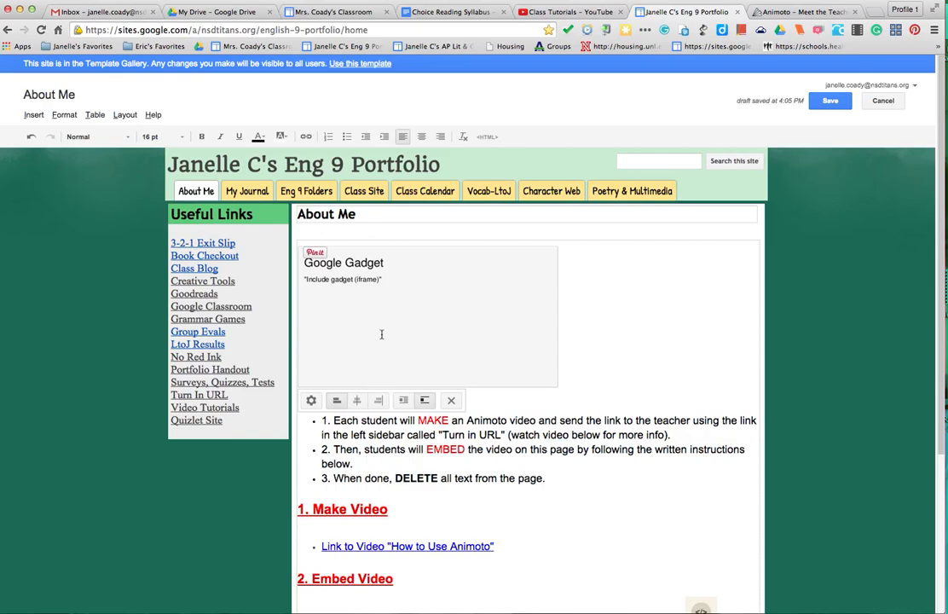
scroll("down", 3)
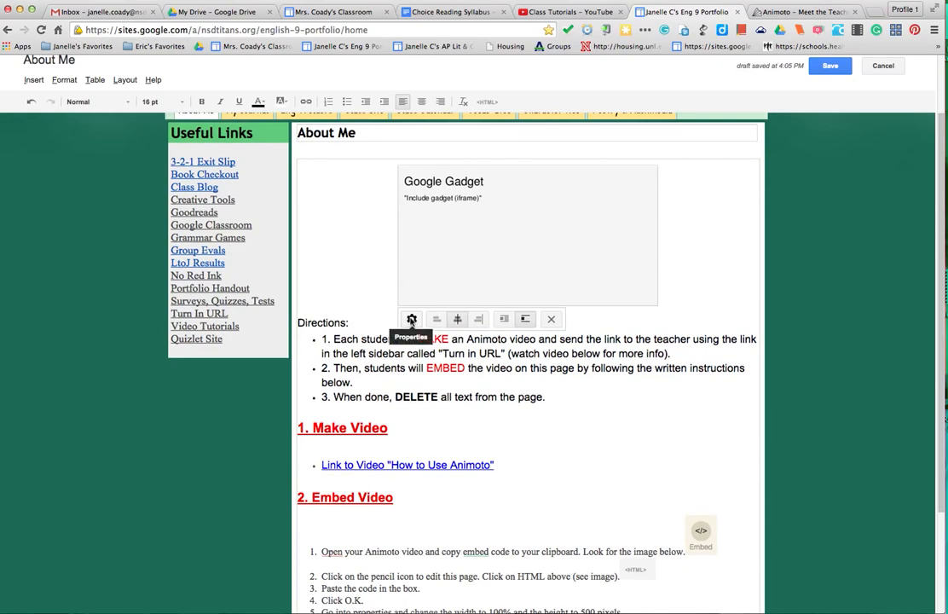
Step: Set the video gadget's width to 100 percent and height to 500 pixels
left_click(413, 319)
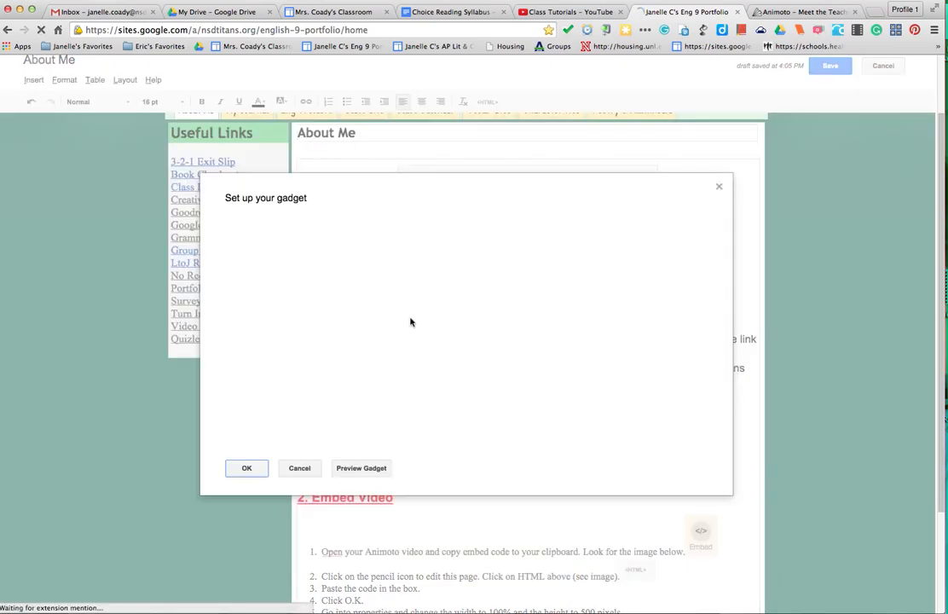
mouse_move(477, 352)
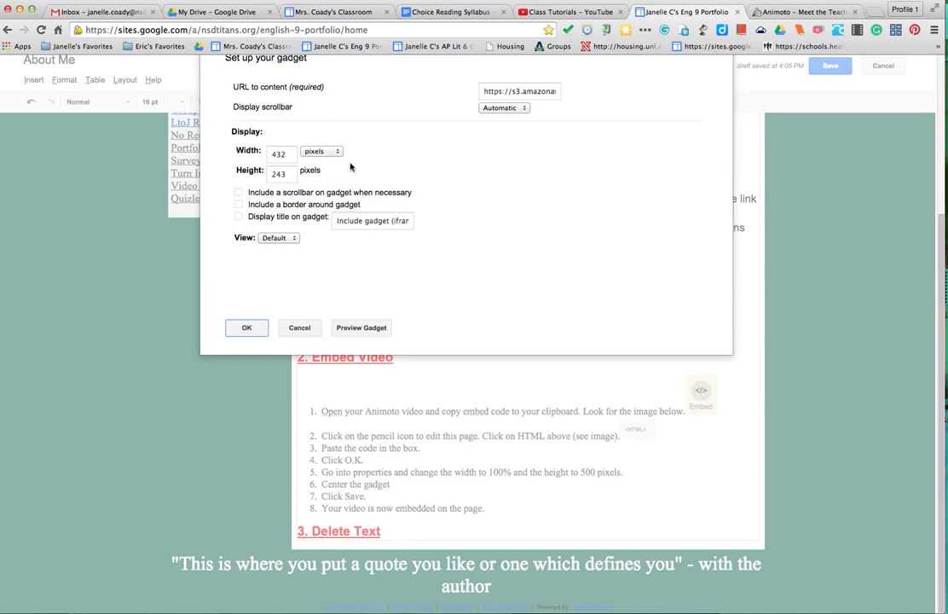
mouse_move(349, 167)
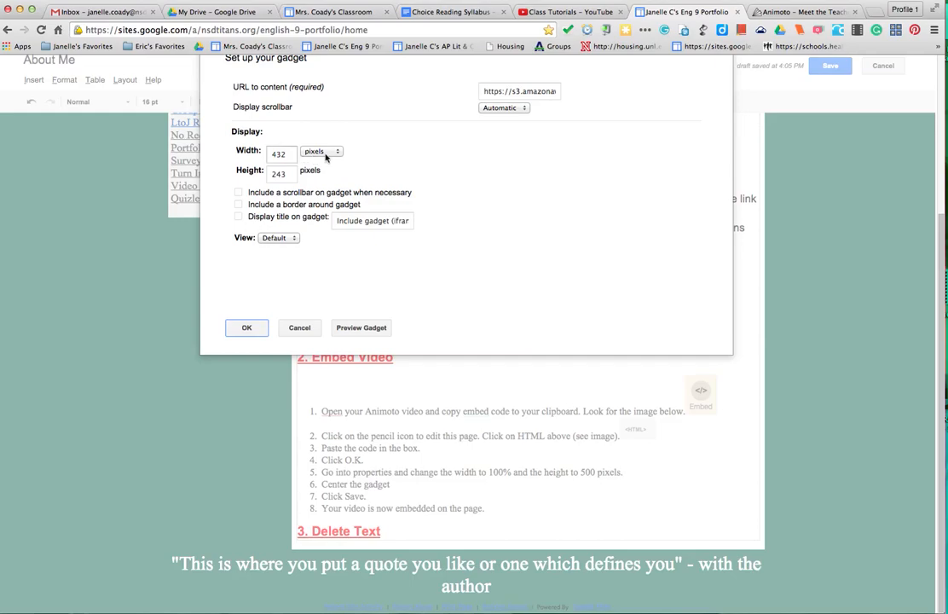
left_click(321, 150)
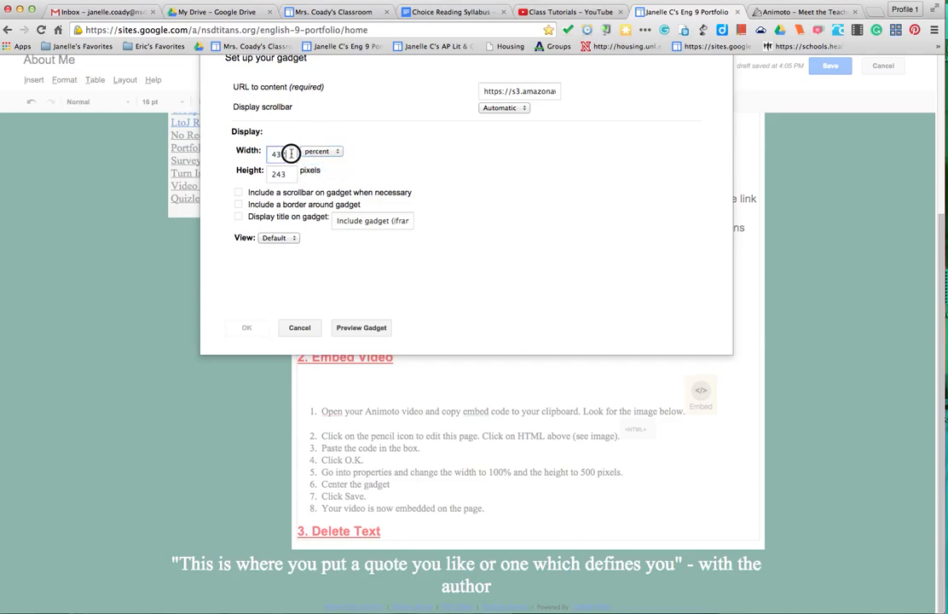
type("100")
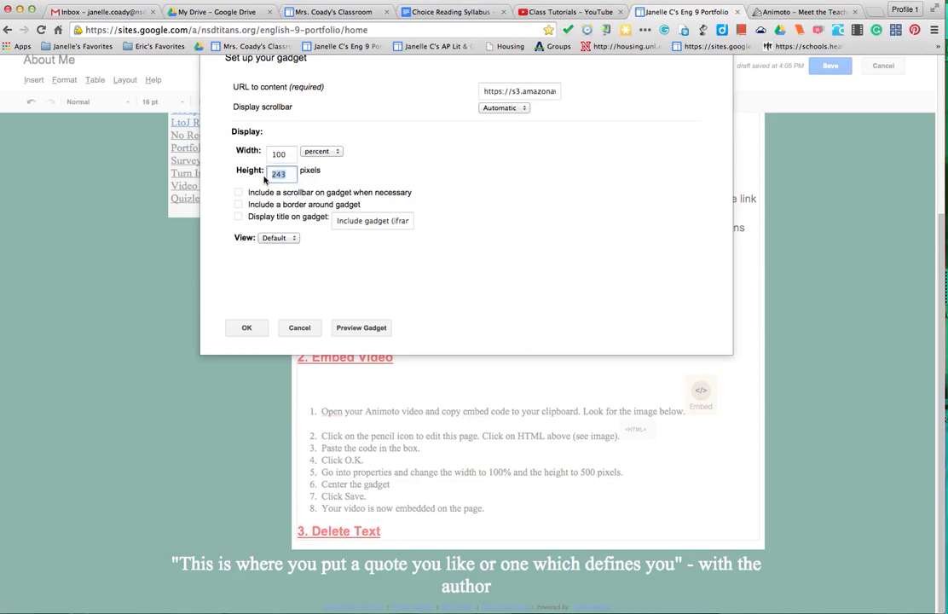
type("500")
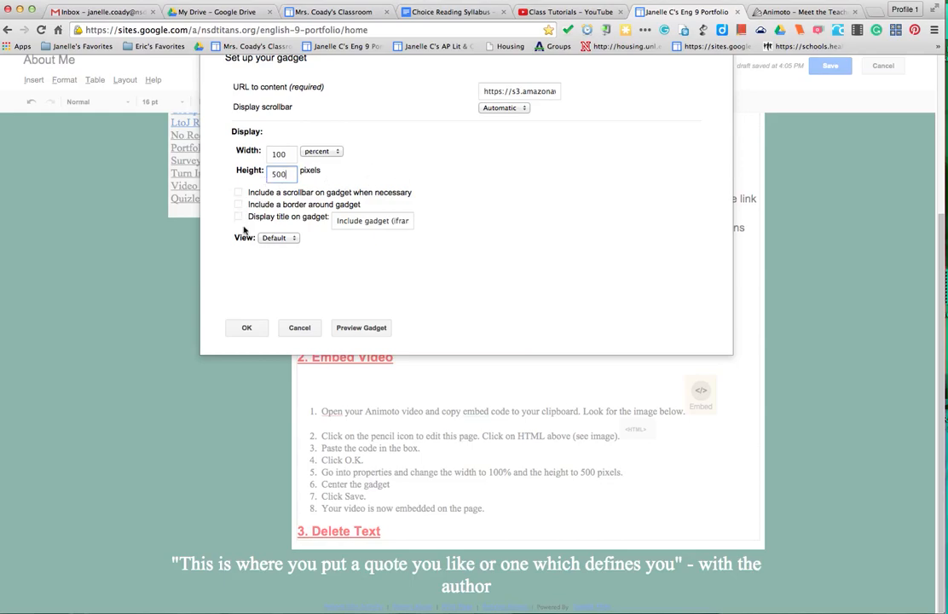
left_click(245, 328)
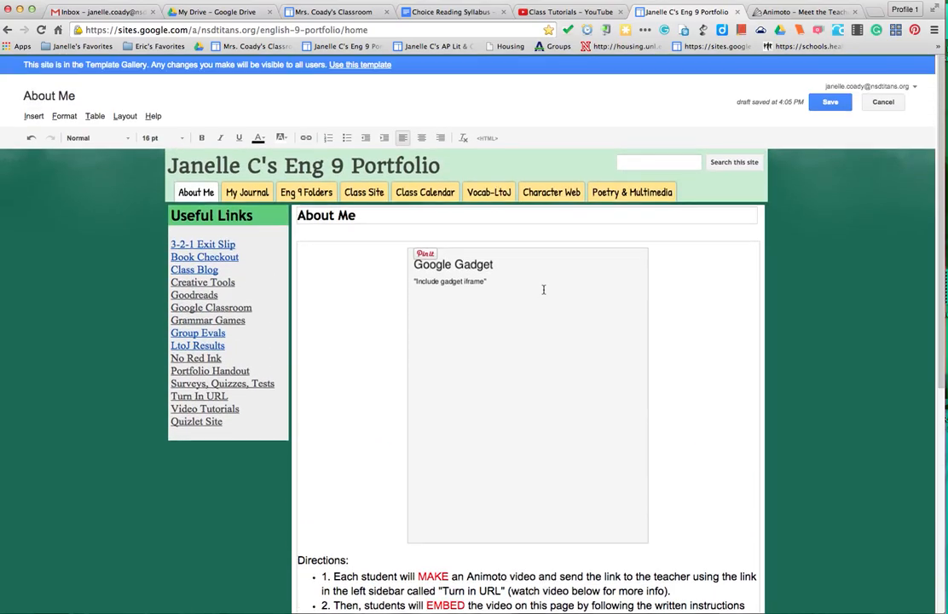
Step: Select the directions text from Directions through the 3. Delete Text heading
scroll("down", 3)
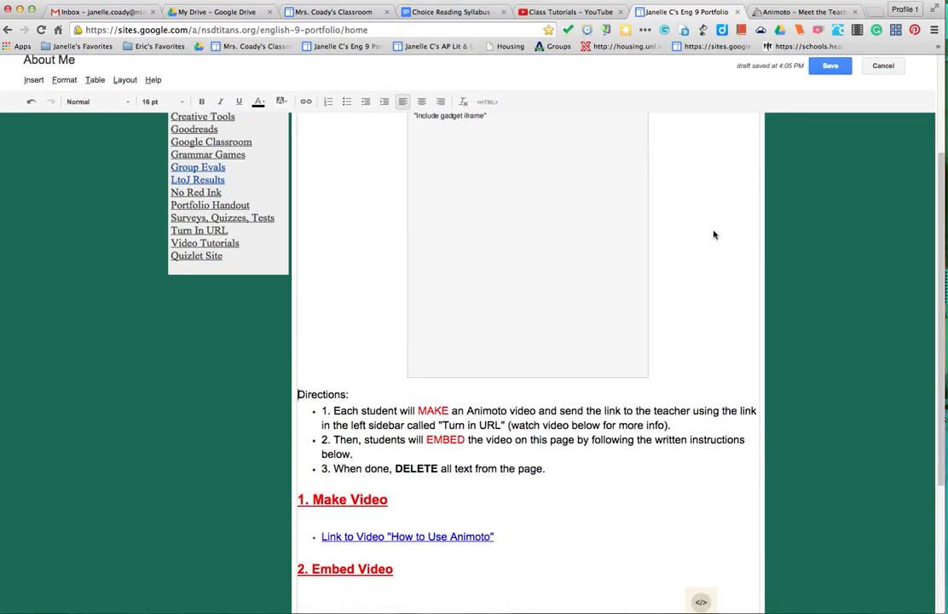
scroll("down", 3)
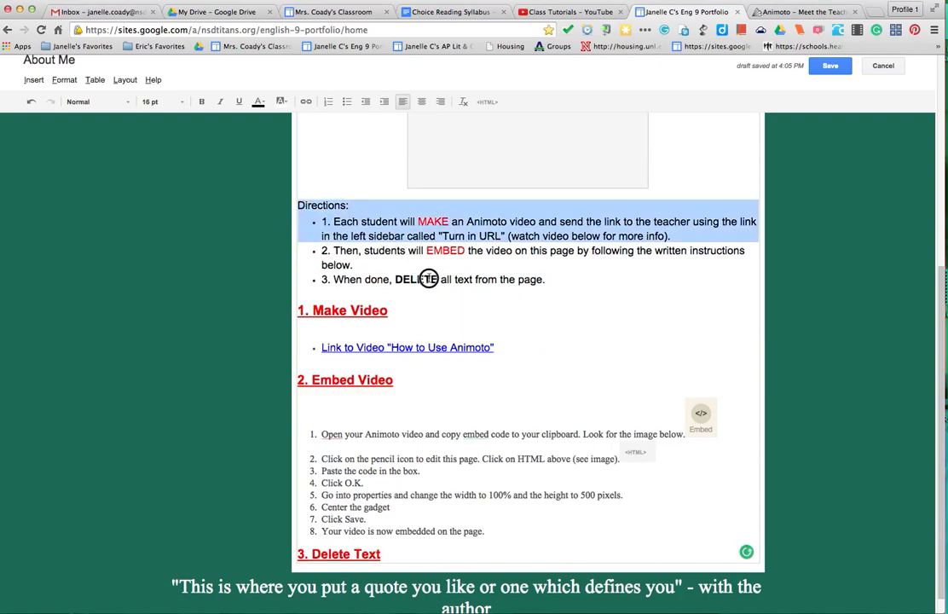
left_click_drag(429, 279, 457, 559)
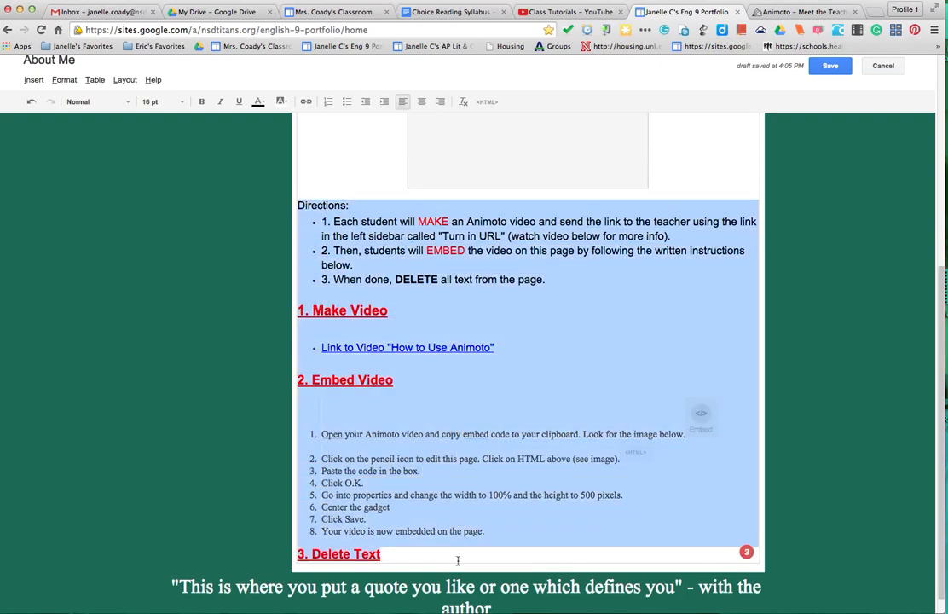